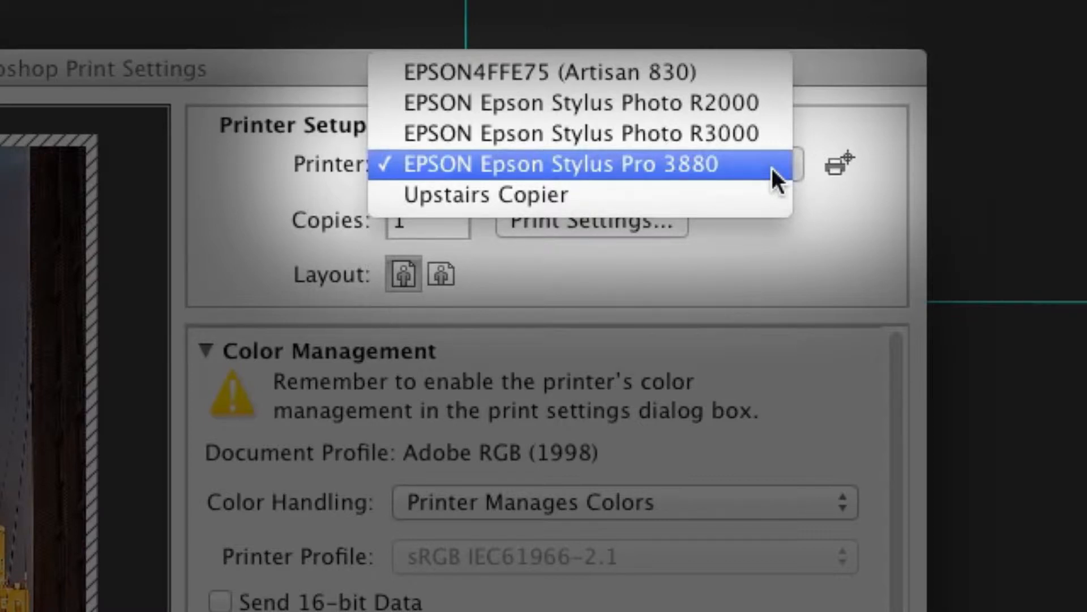
- Target the EPSON Stylus Pro 3880 printer and set Color Handling to Photoshop Manages Colors
click(578, 102)
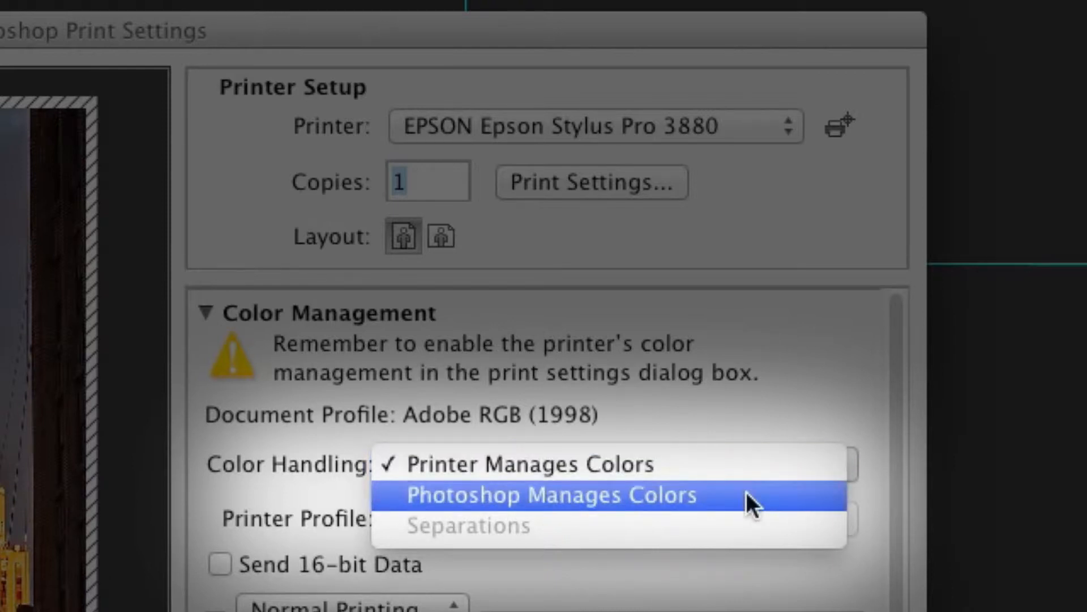
click(549, 494)
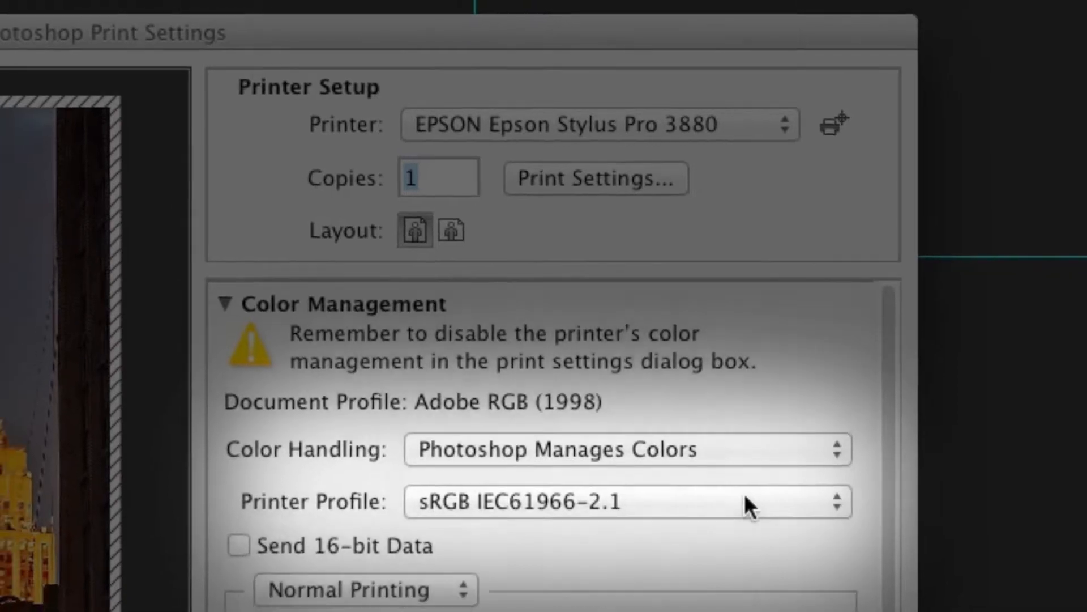
- List the printer profiles to find the Epson Stylus Pro 3880_3885_3890 paper profile
click(624, 502)
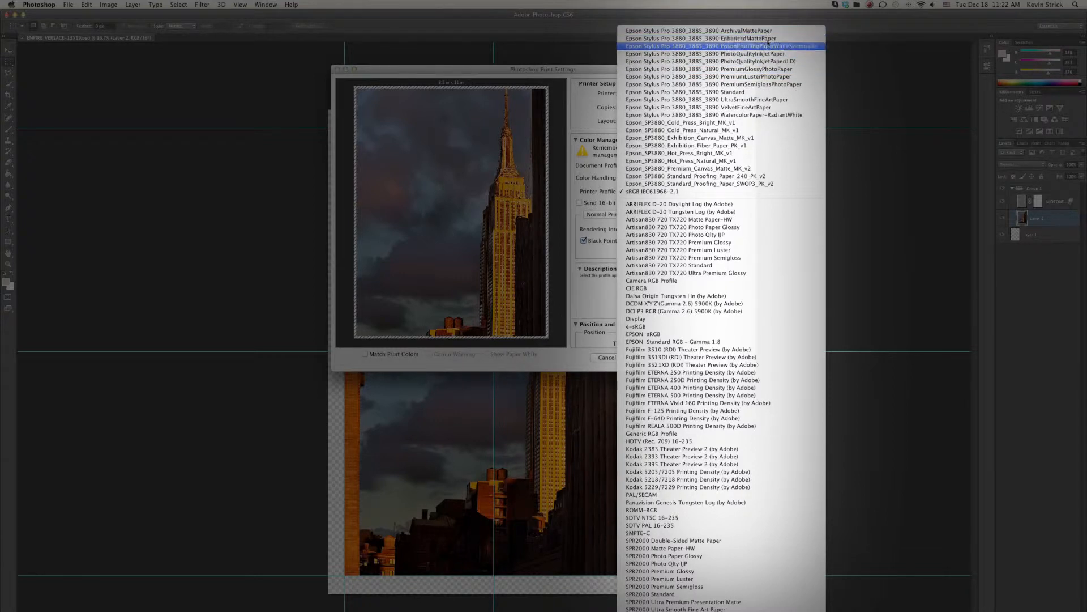
mouse_move(721, 137)
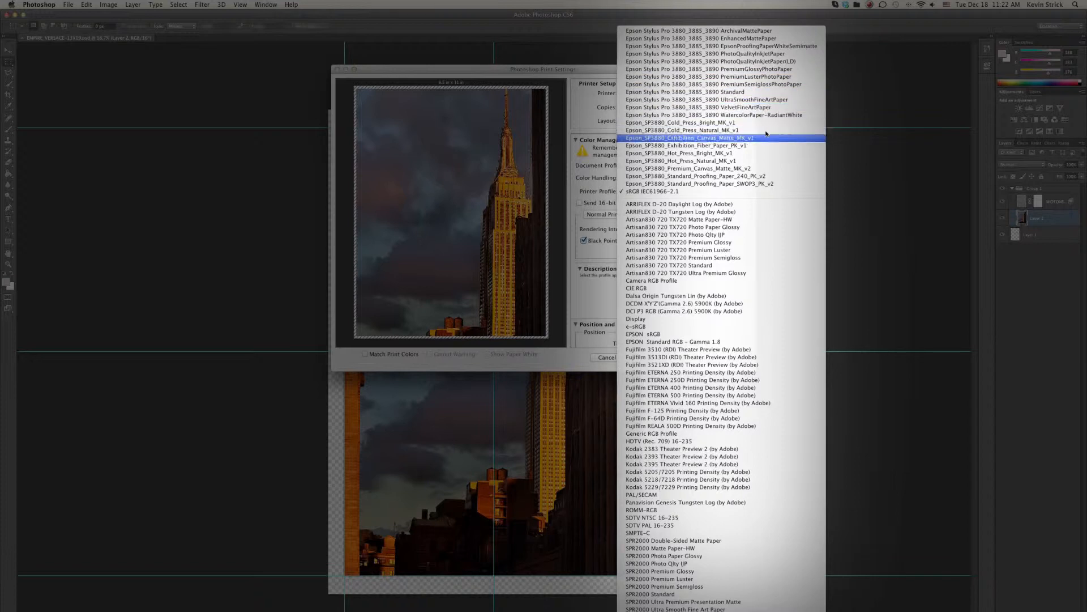
mouse_move(725, 280)
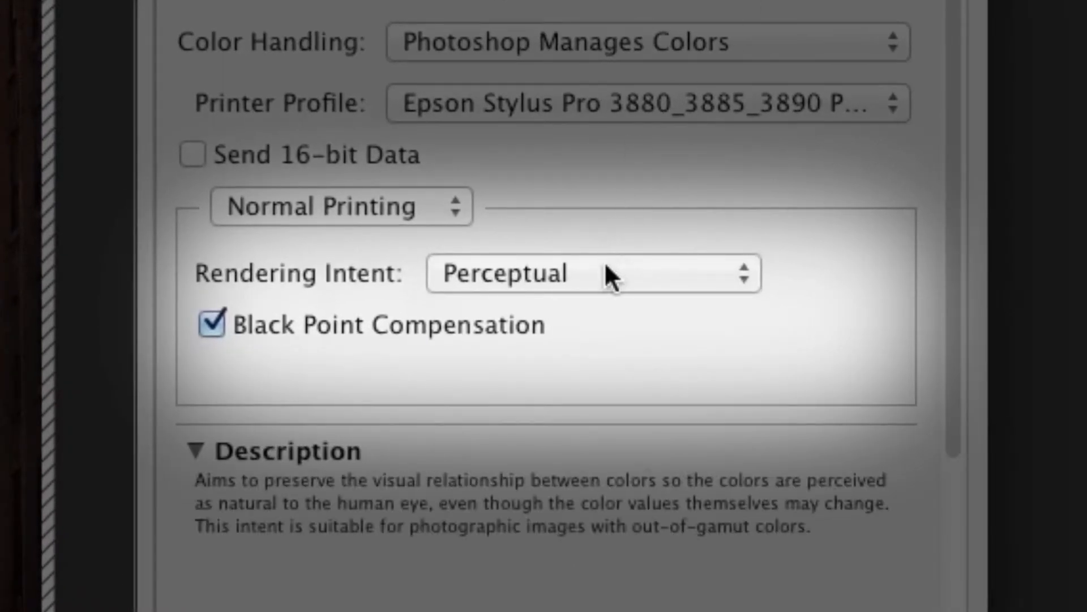
click(593, 273)
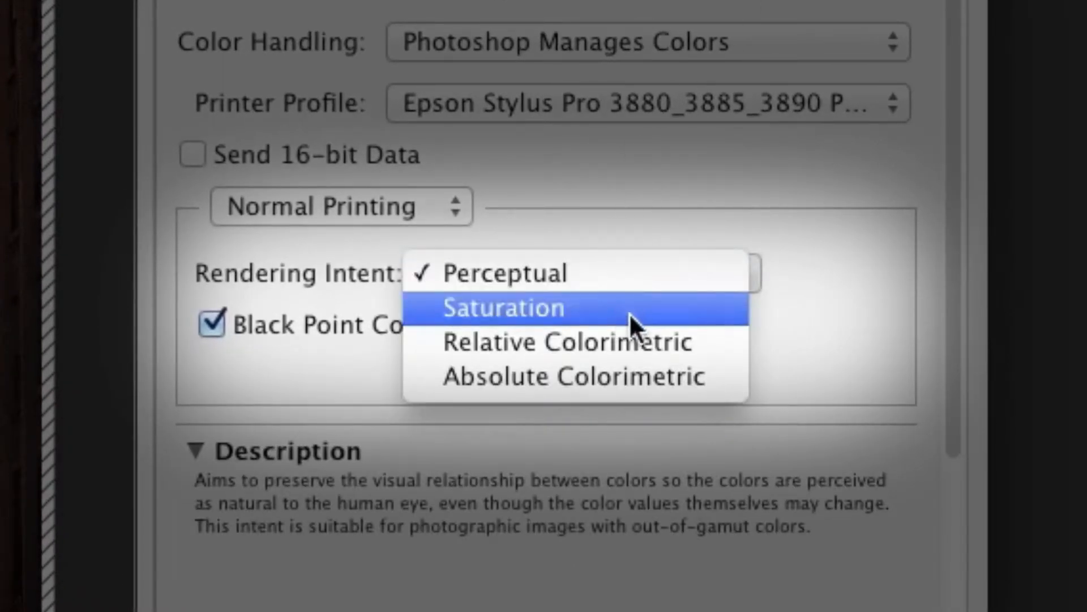
mouse_move(725, 278)
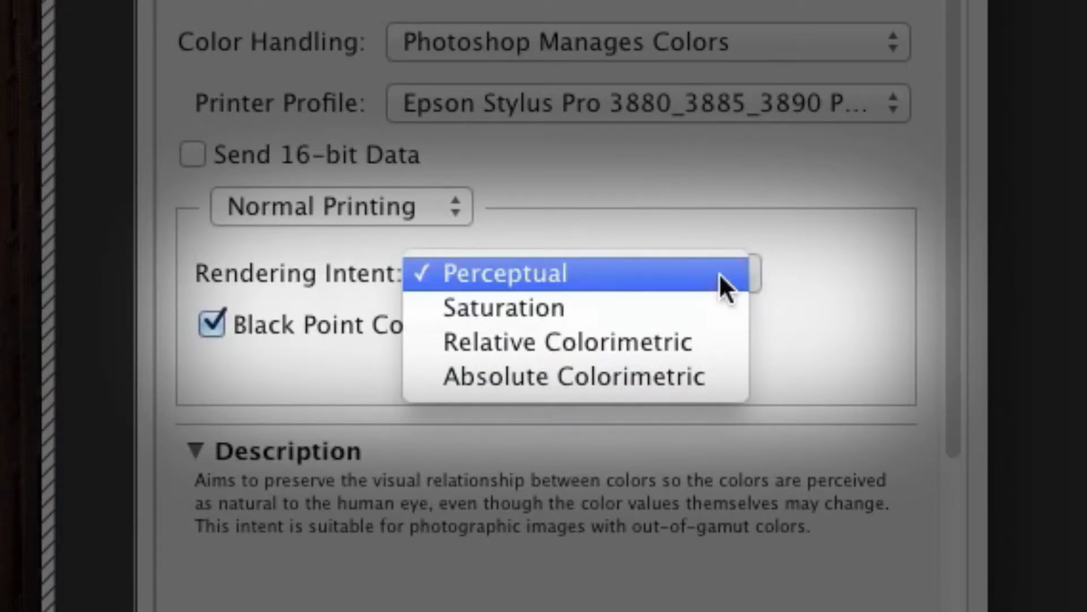
click(505, 273)
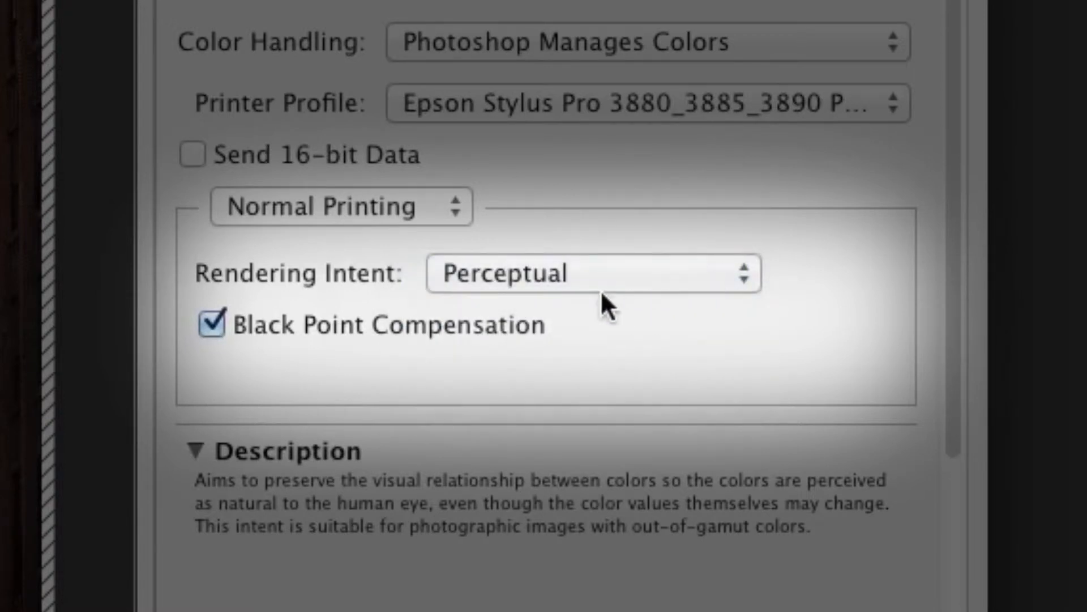
mouse_move(294, 332)
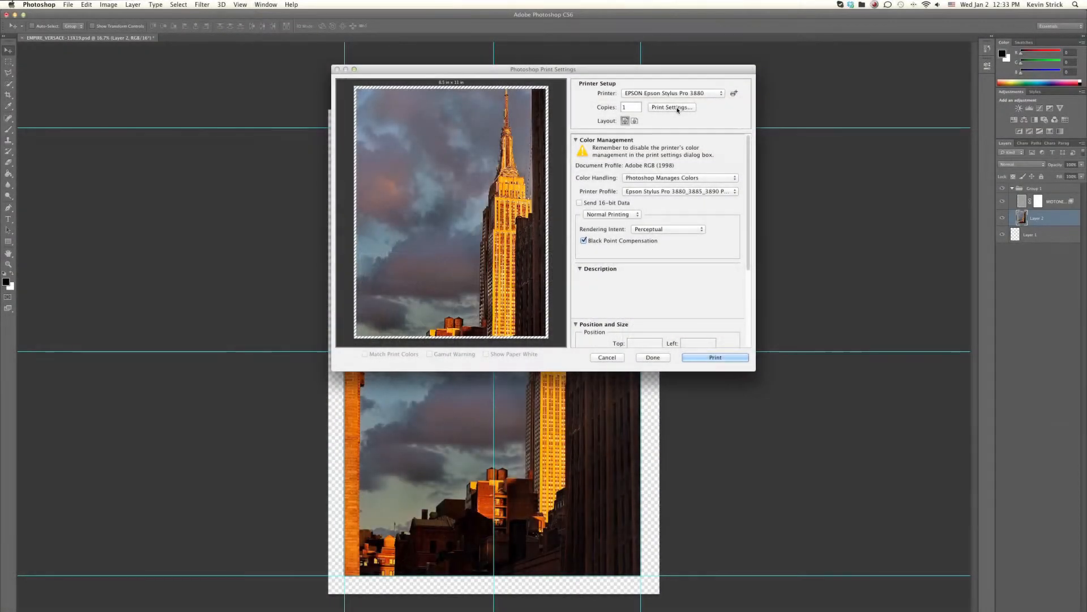
- Bring up the Epson driver's Print Settings dialog and keep Paper Size at US Letter
click(670, 107)
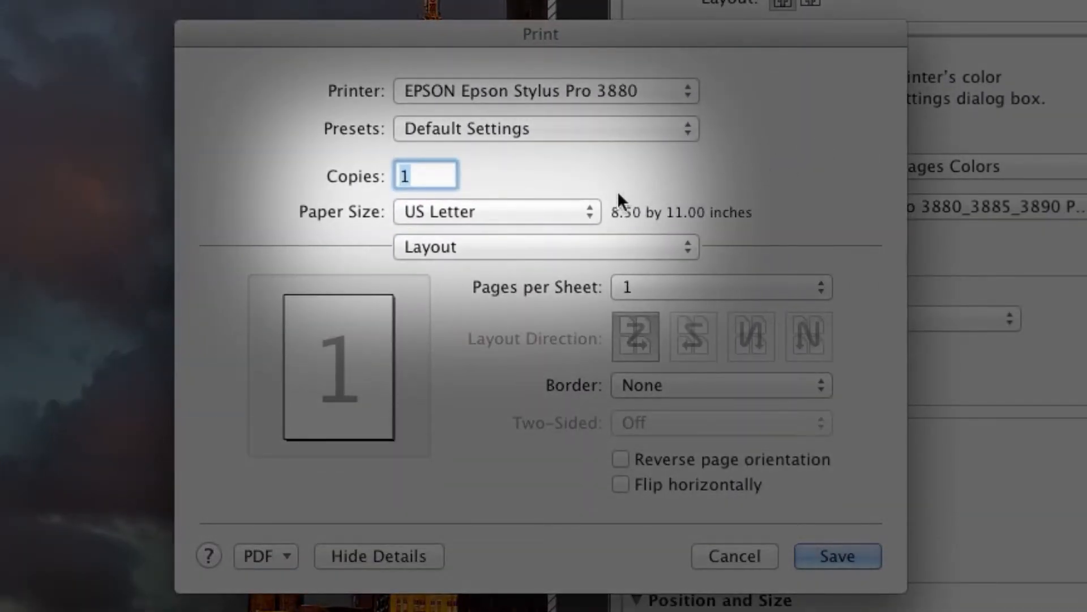
click(496, 212)
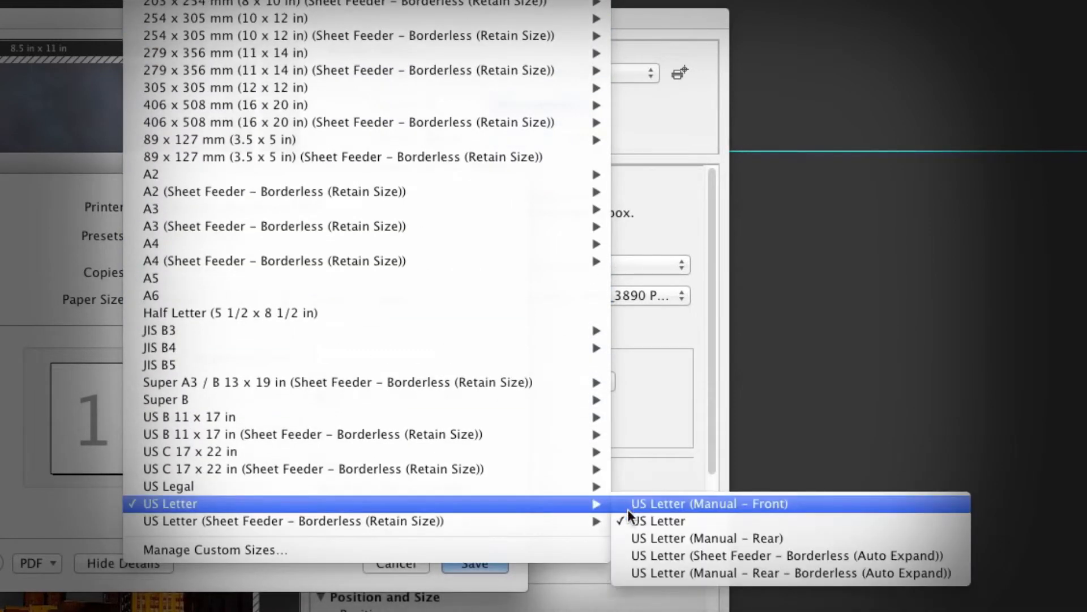
click(650, 521)
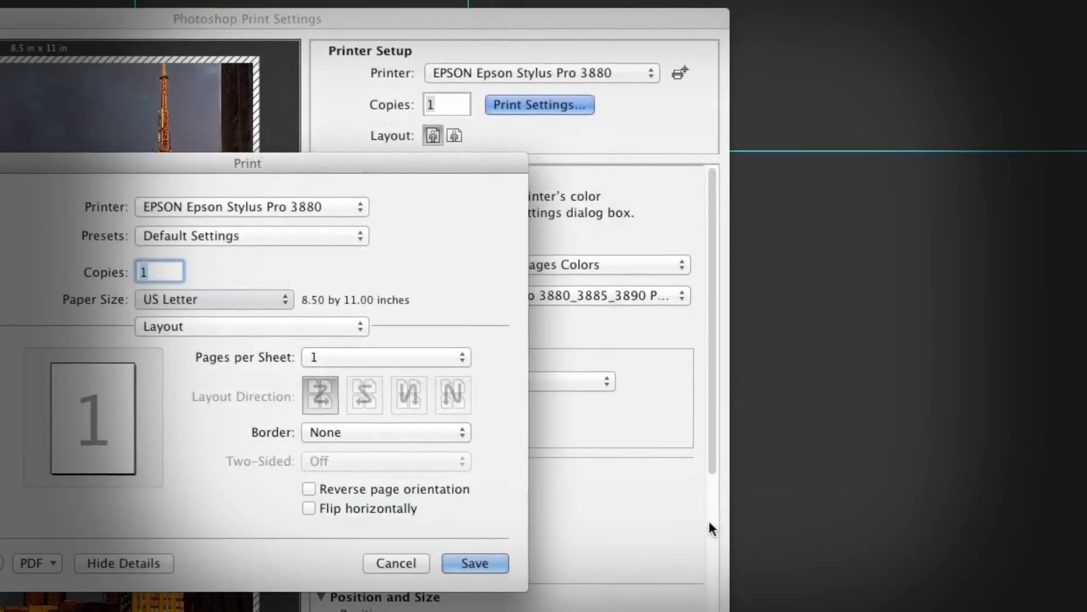
- In Printer Settings, set Media Type to Photo Paper > Ultra Premium Photo Paper Luster and save
click(250, 326)
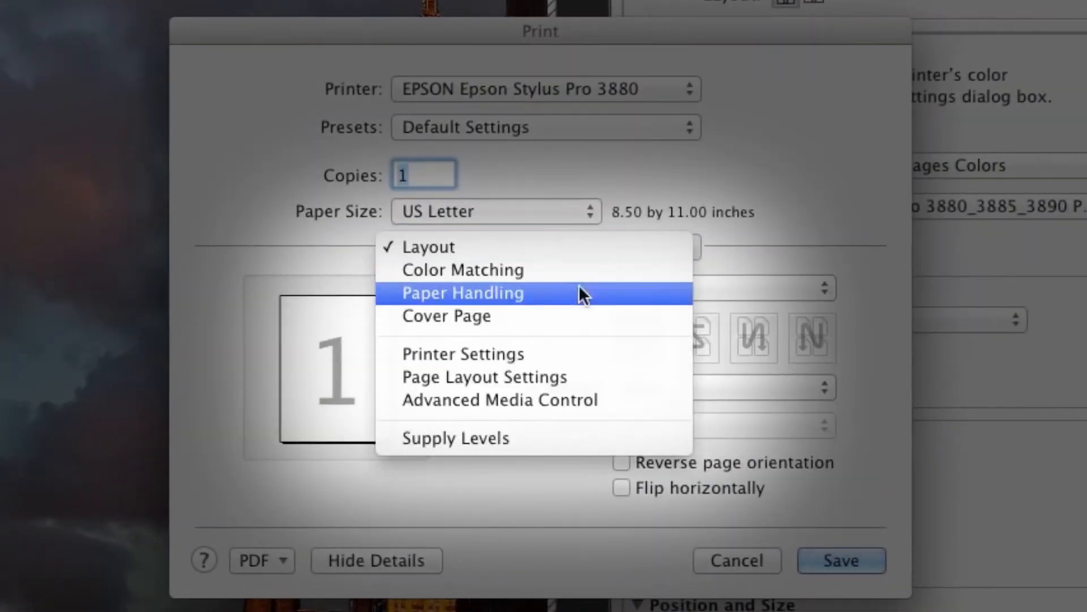
click(463, 354)
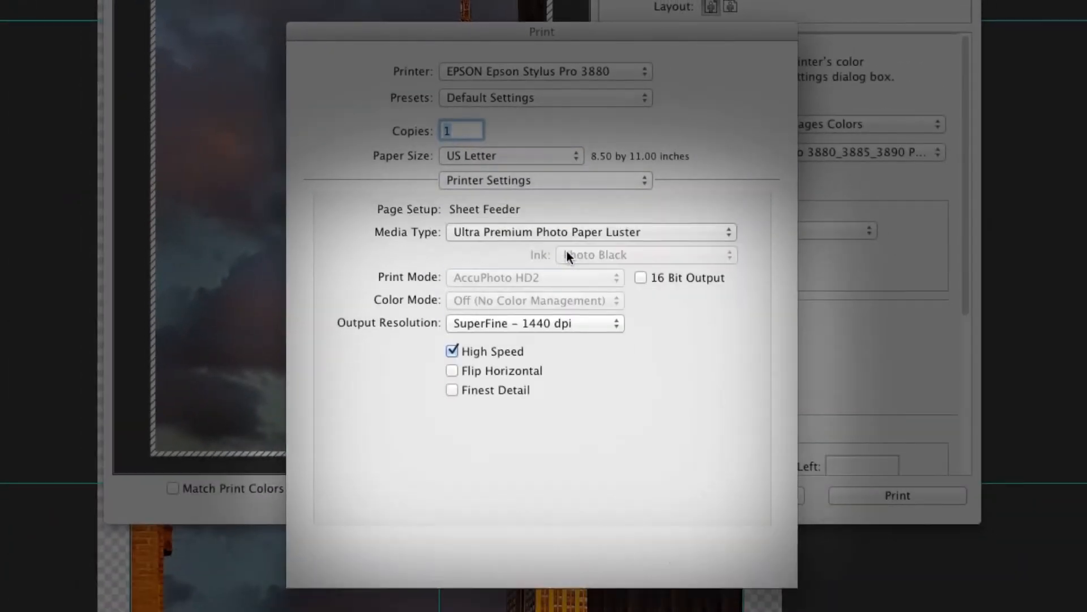
click(589, 231)
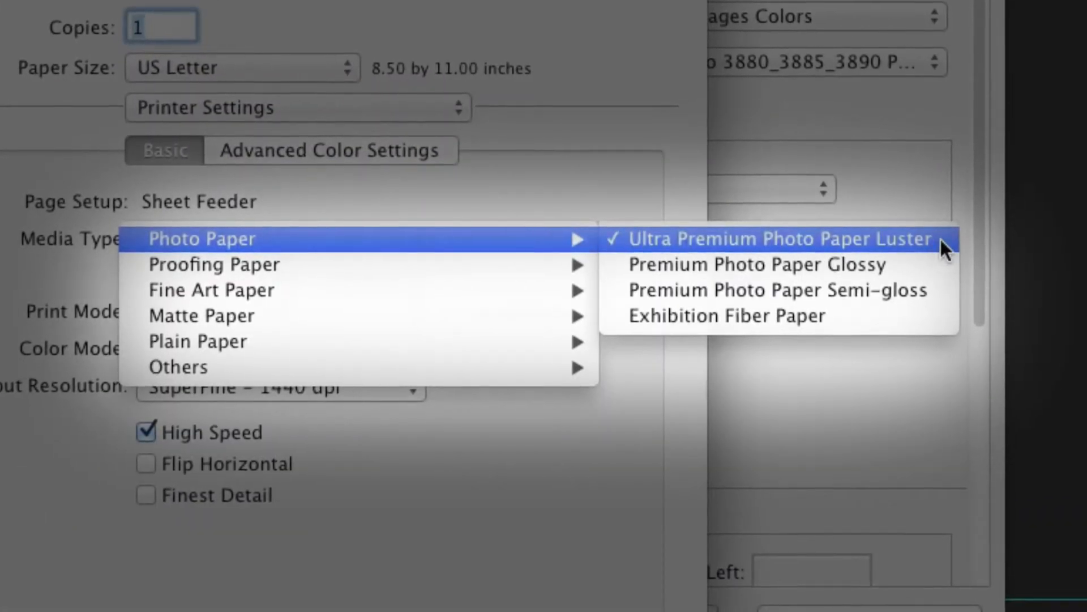
click(777, 239)
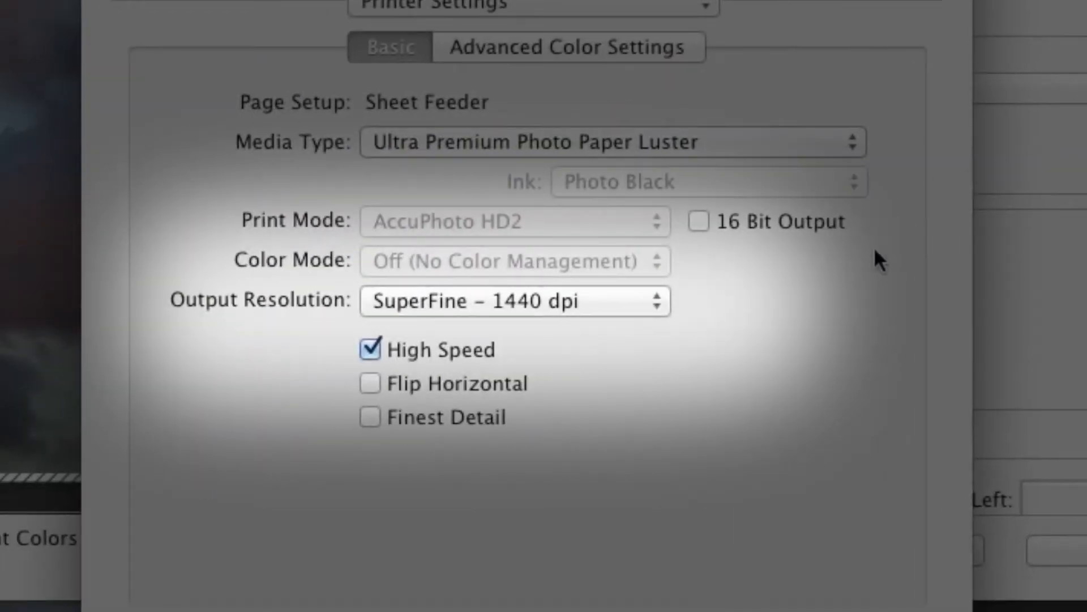
mouse_move(648, 304)
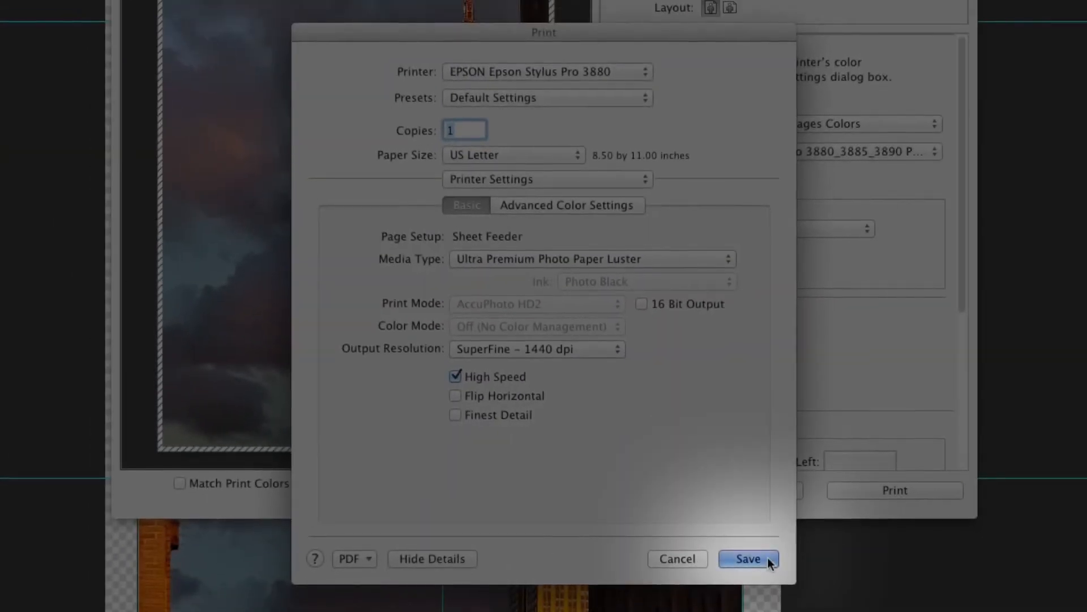
click(748, 558)
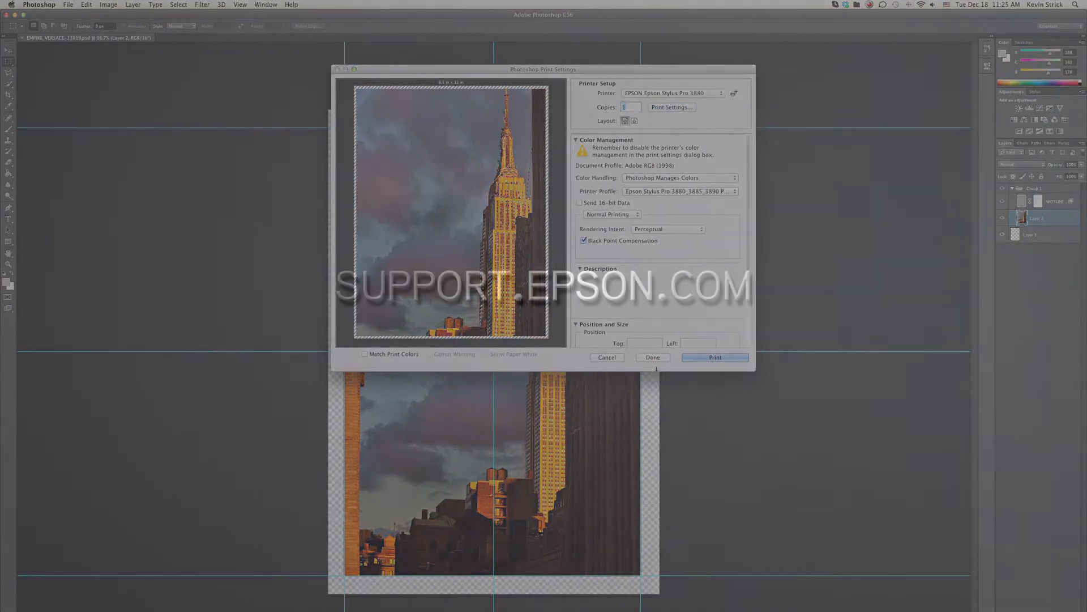